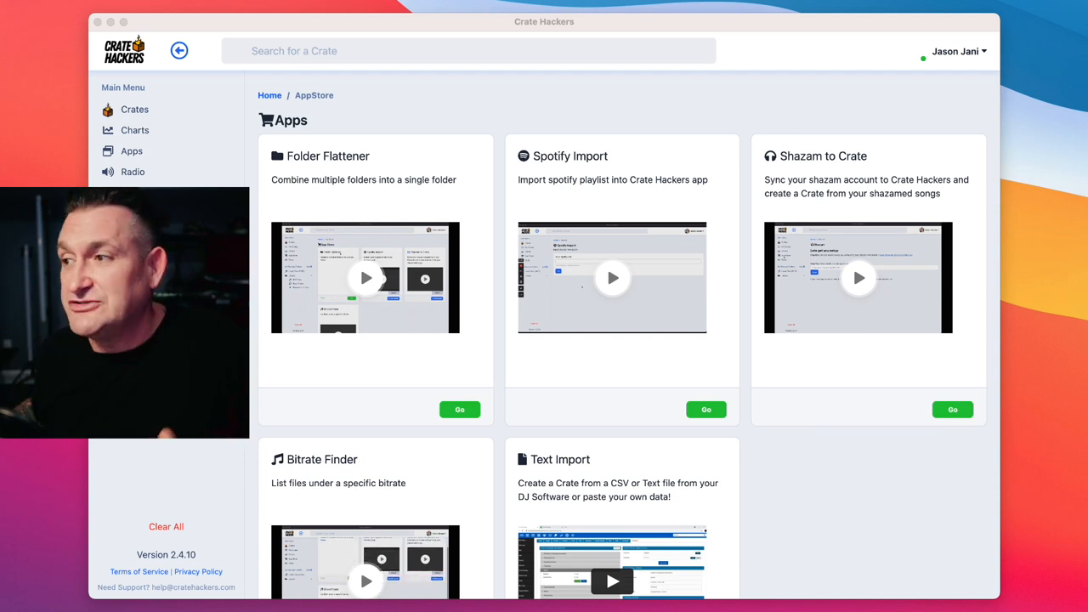
scroll(down, 3)
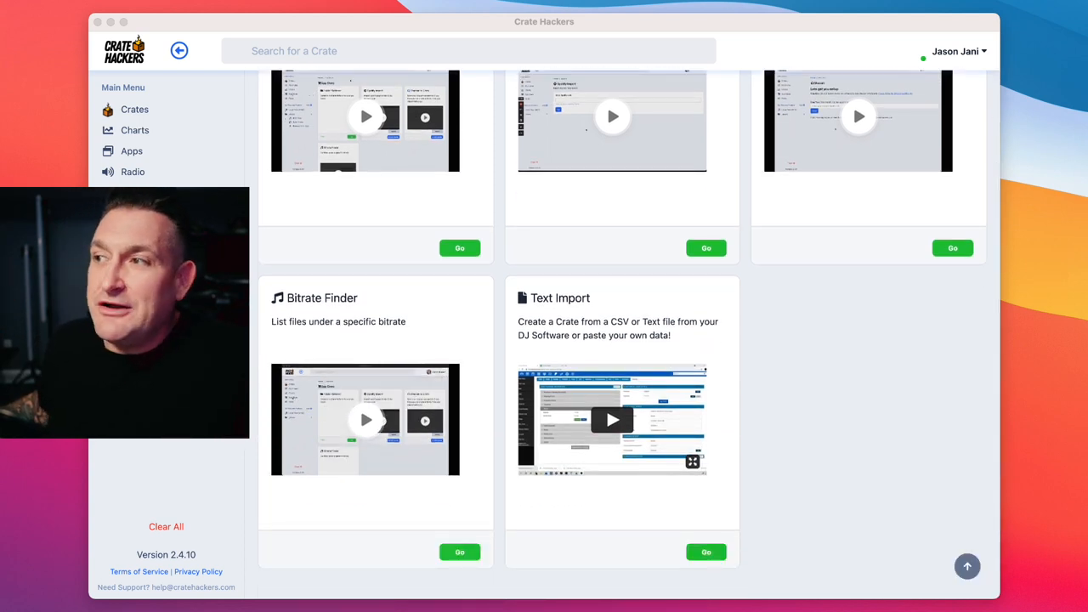